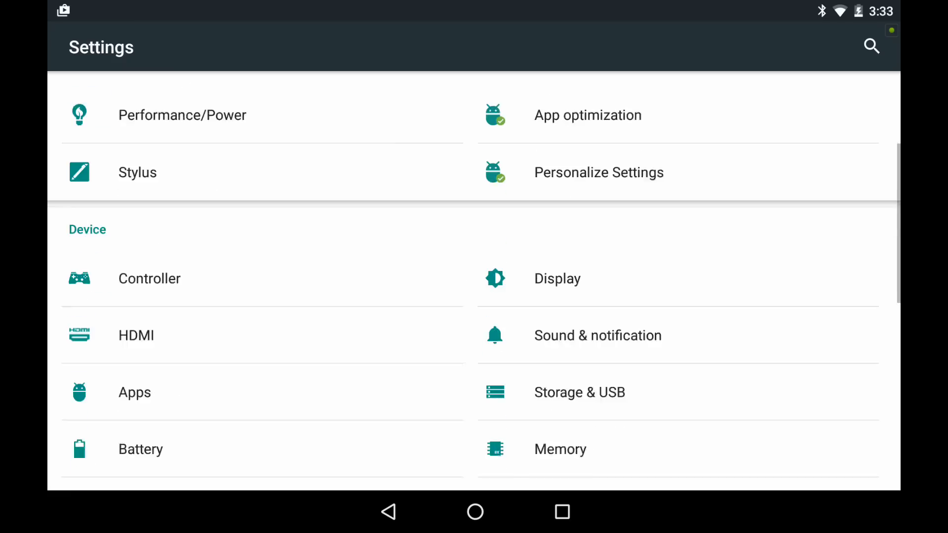
Open Storage & USB to see internal storage and Samsung SD card usage totals
{"action": "left_click", "coordinate": [579, 392]}
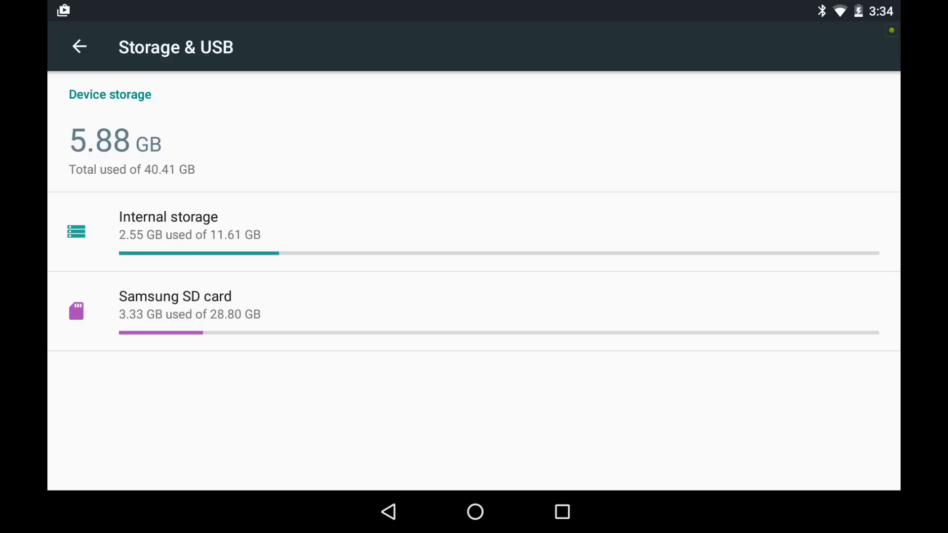
Browse per-app usage on internal storage, then view the Samsung SD card breakdown and go home
{"action": "left_click", "coordinate": [190, 226]}
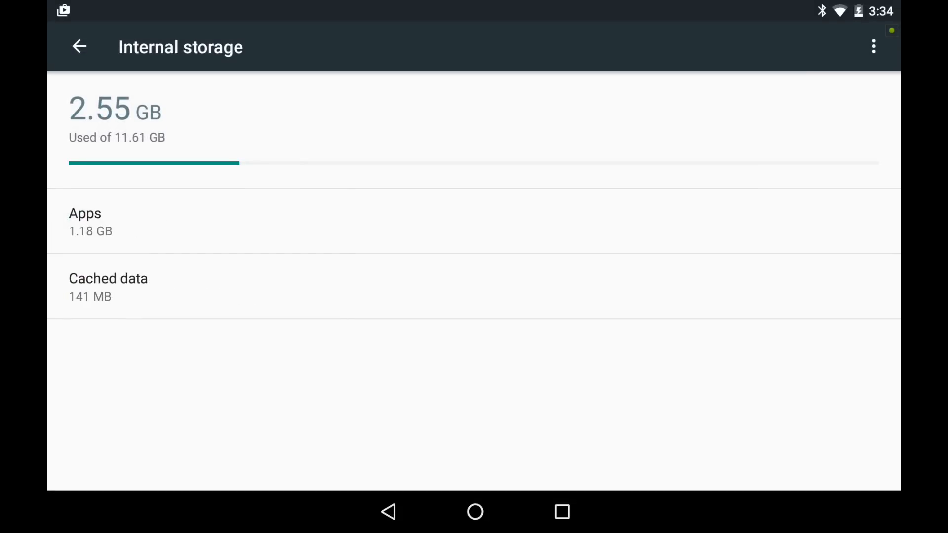
{"action": "left_click", "coordinate": [85, 221]}
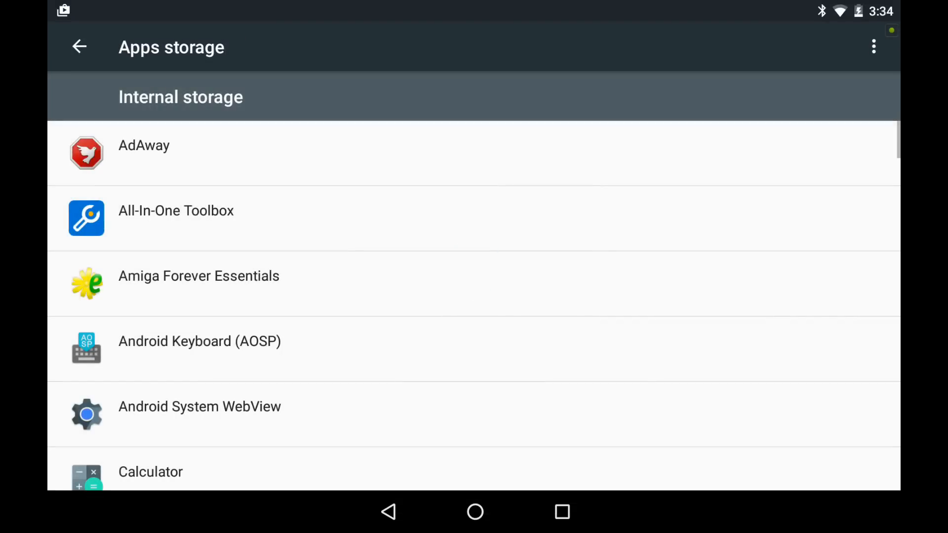
{"action": "scroll", "scroll_direction": "down", "scroll_amount": 3}
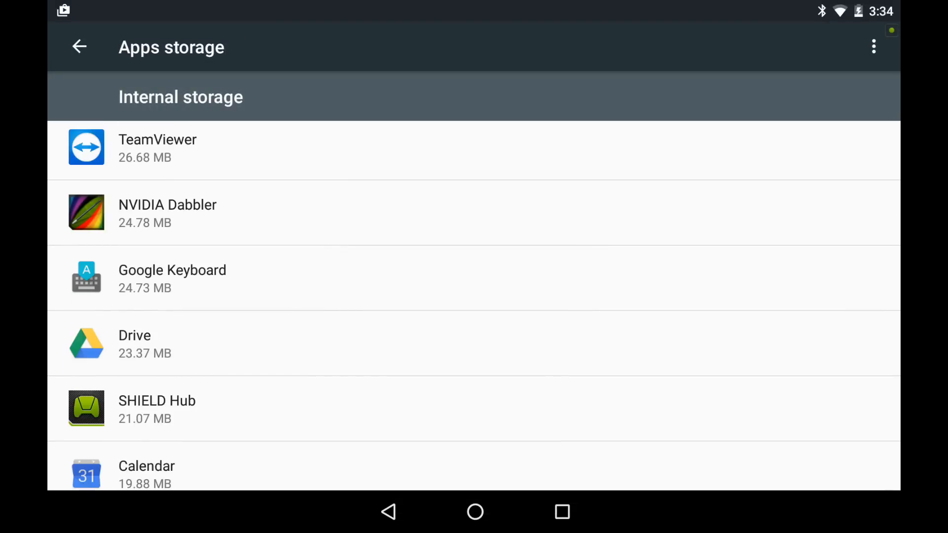
{"action": "left_click", "coordinate": [79, 47]}
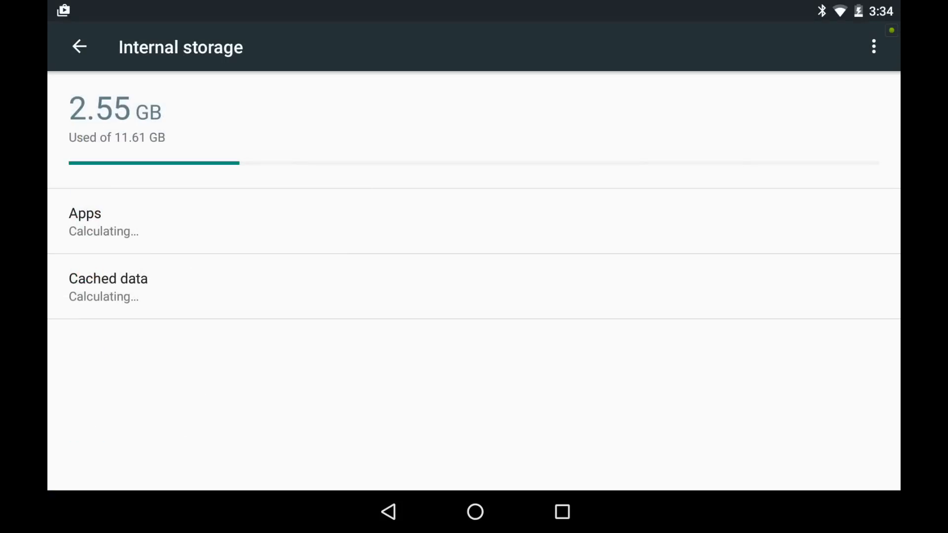
{"action": "left_click", "coordinate": [79, 47]}
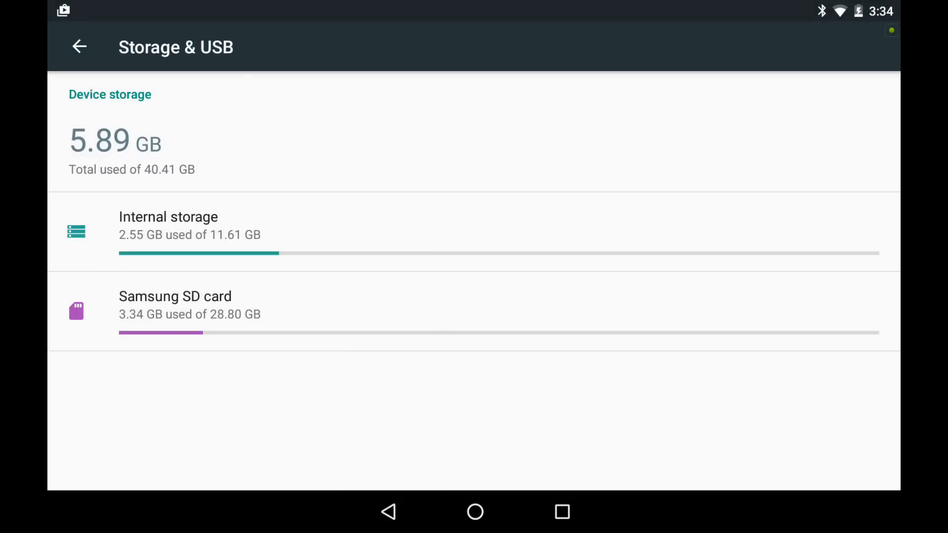
{"action": "left_click", "coordinate": [175, 305]}
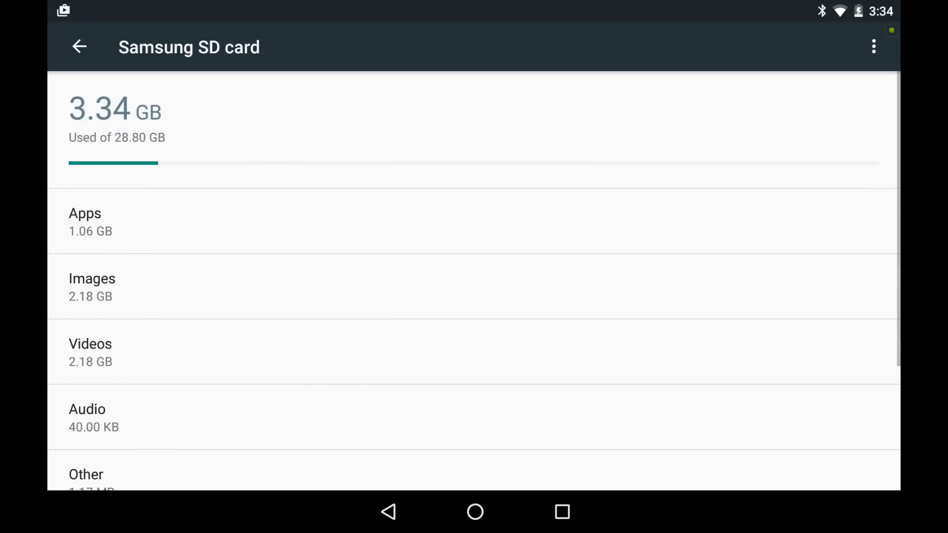
{"action": "left_click", "coordinate": [85, 221]}
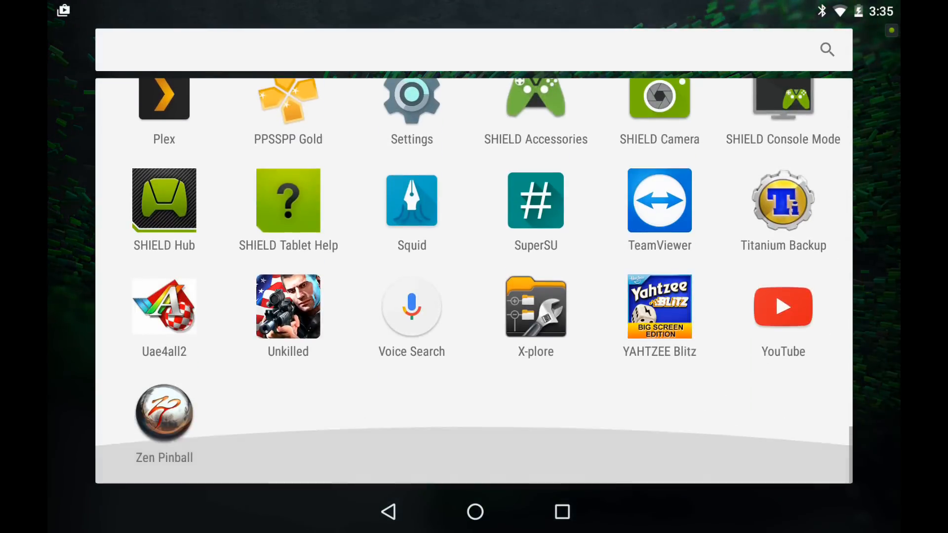
Launch X-plore and scroll through the /sdcard pane beside the root storage
{"action": "left_click", "coordinate": [536, 306]}
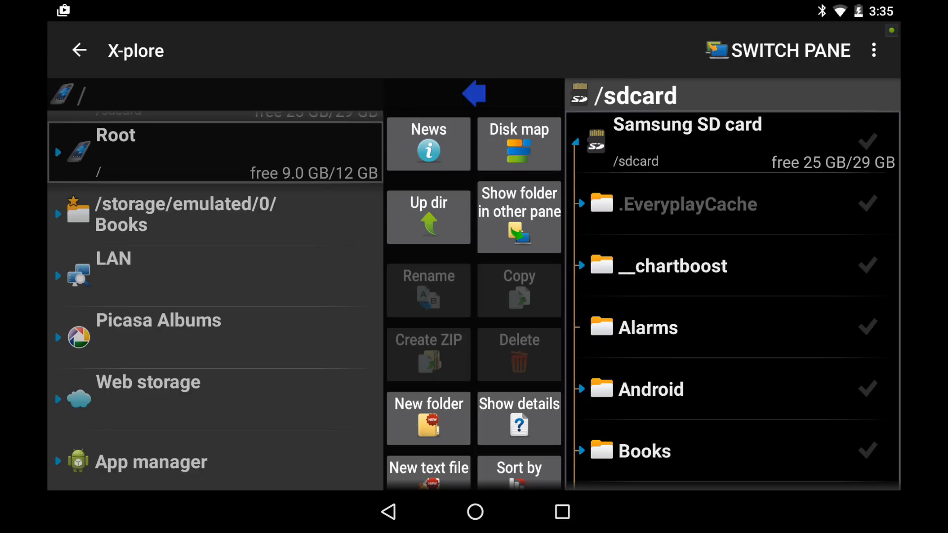
{"action": "scroll", "scroll_direction": "down", "scroll_amount": 3}
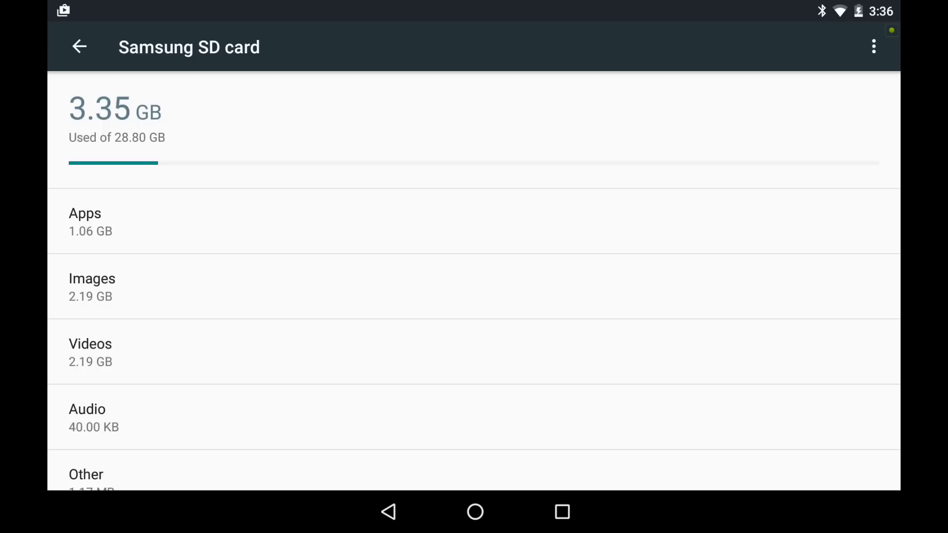
Return to Internal storage (1.18 GB apps, 141 MB cached) and show its Migrate data option
{"action": "left_click", "coordinate": [873, 47]}
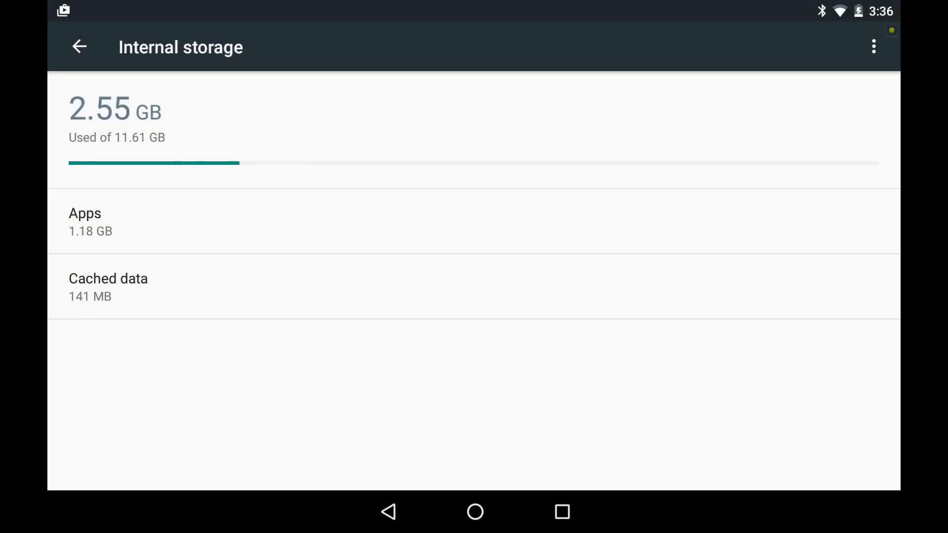
{"action": "left_click", "coordinate": [873, 46]}
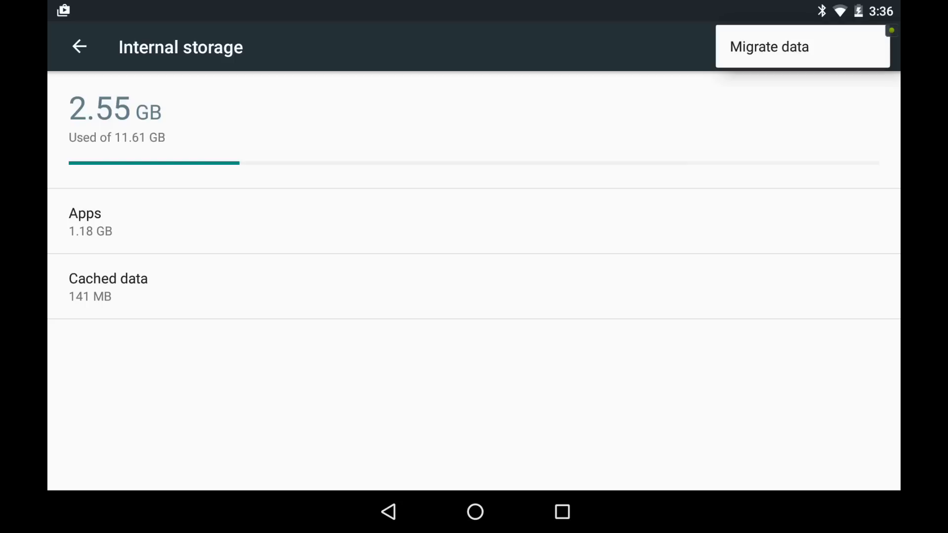
Choose Migrate data and review the Move data now screen estimating 3.11 GB freed
{"action": "left_click", "coordinate": [769, 47]}
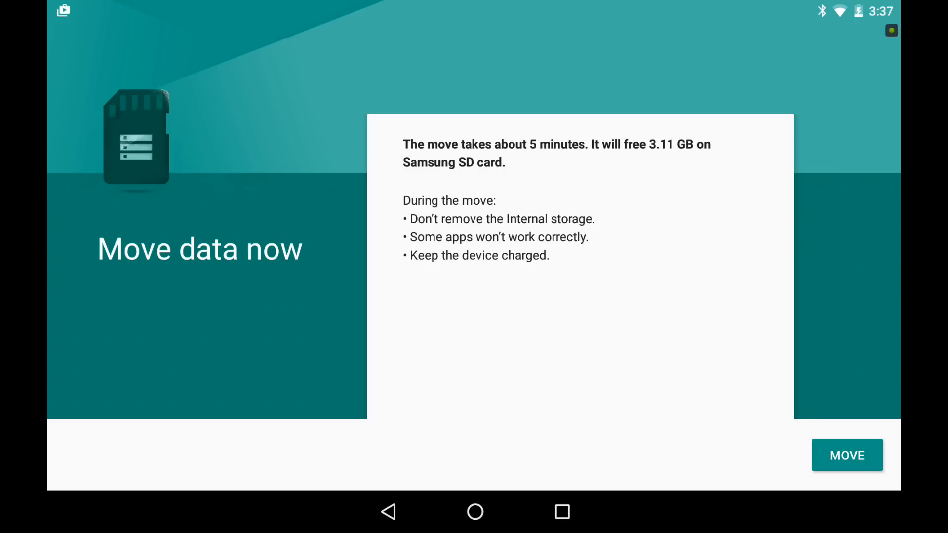
{"action": "scroll", "scroll_direction": "down", "scroll_amount": 3}
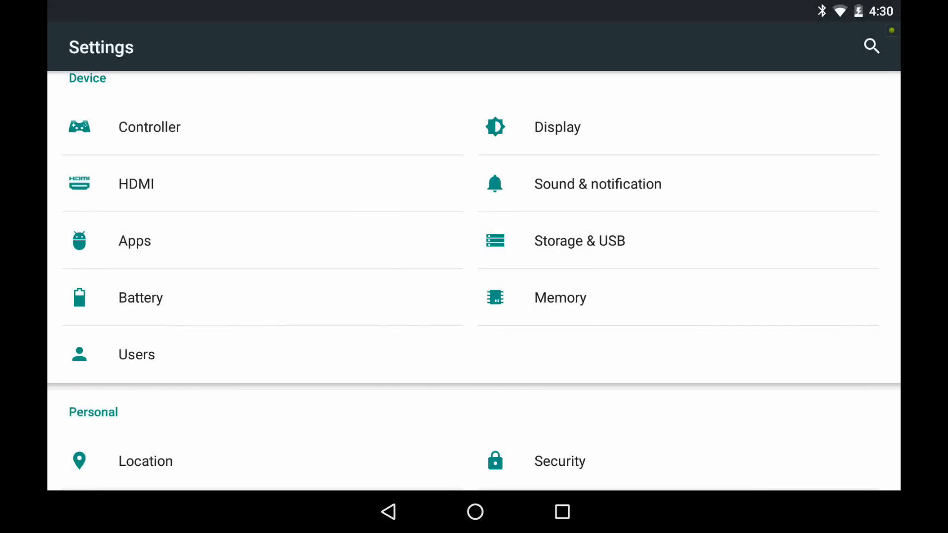
Check Storage & USB (internal 5.77 GB, SD card 249 MB), then go home and launch X-plore
{"action": "left_click", "coordinate": [578, 241]}
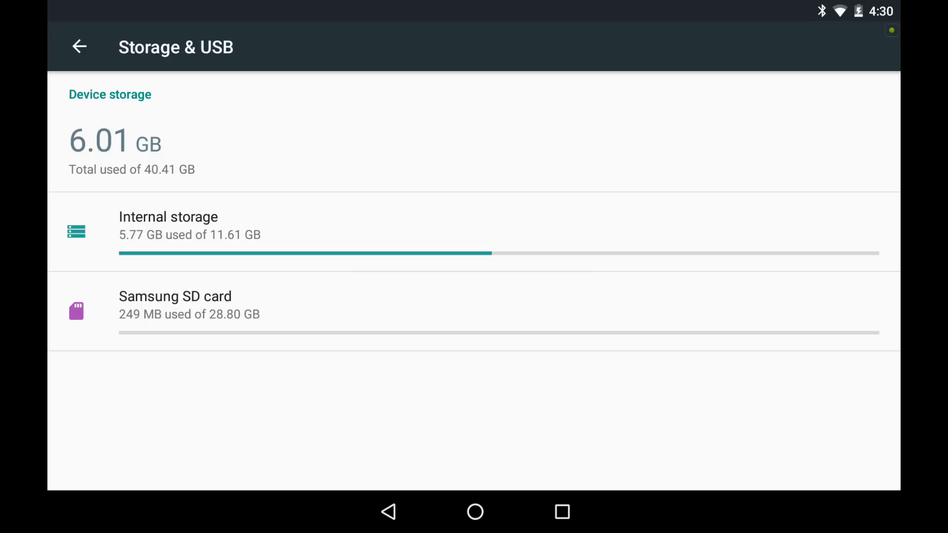
{"action": "left_click", "coordinate": [169, 225]}
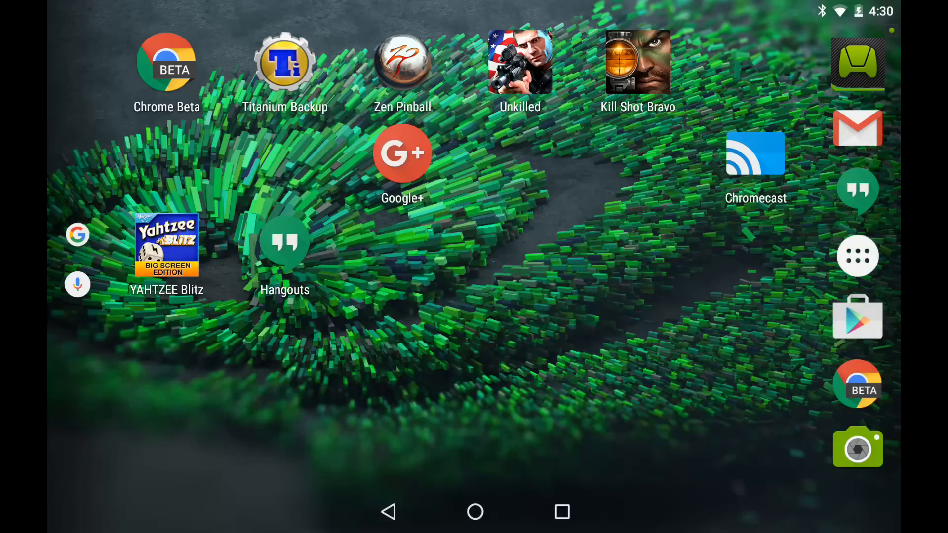
{"action": "left_click", "coordinate": [856, 255]}
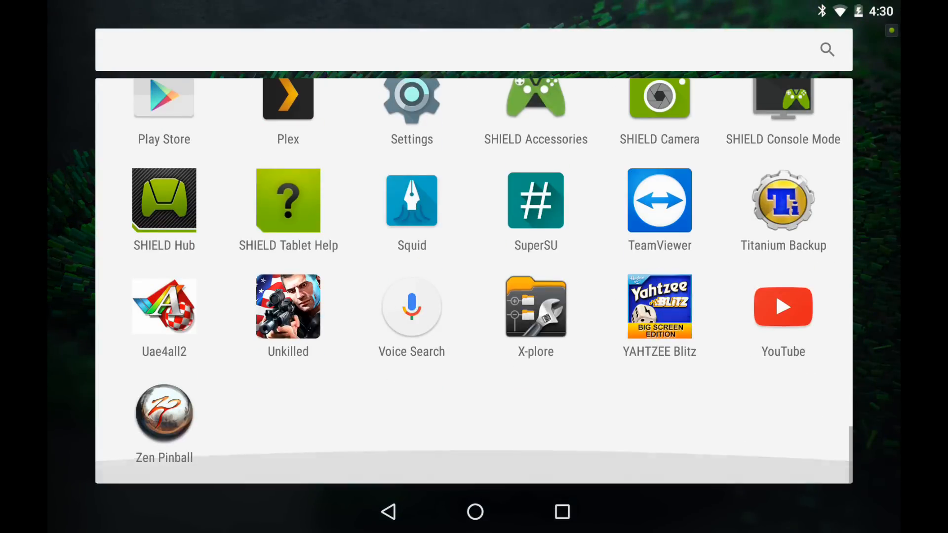
{"action": "left_click", "coordinate": [535, 306]}
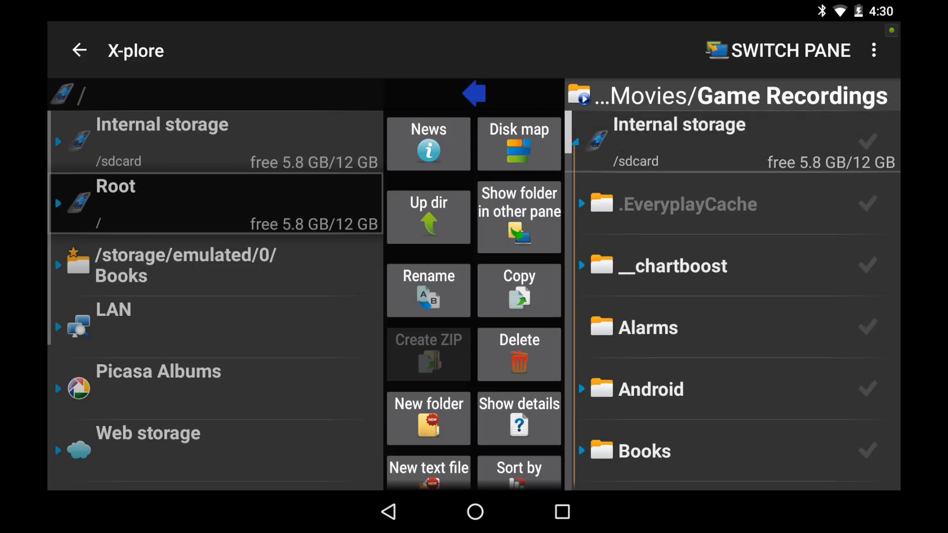
Exit X-plore to Storage & USB, now showing internal storage at 5.78 GB used
{"action": "left_click", "coordinate": [428, 216]}
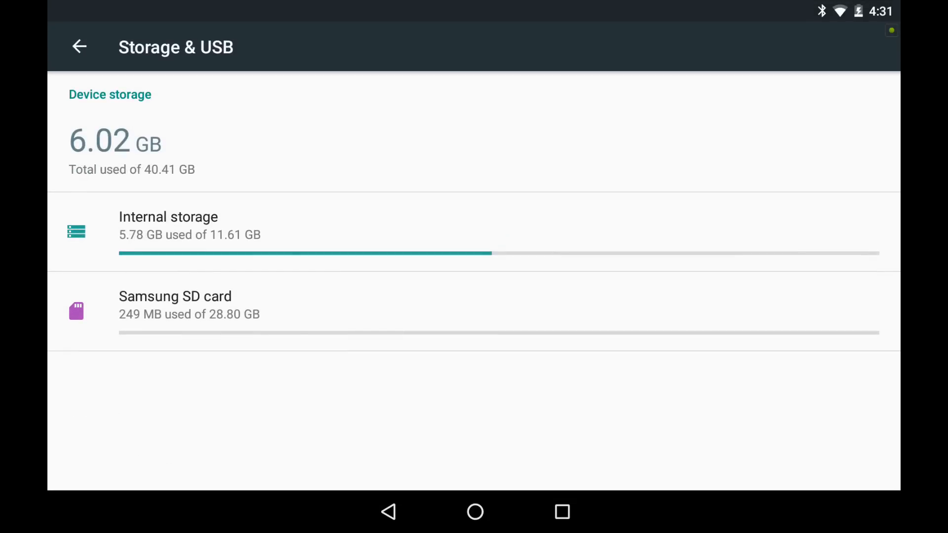
View internal storage, then open the SD card's Migrate data estimate (3.14 GB) and cancel
{"action": "left_click", "coordinate": [168, 226]}
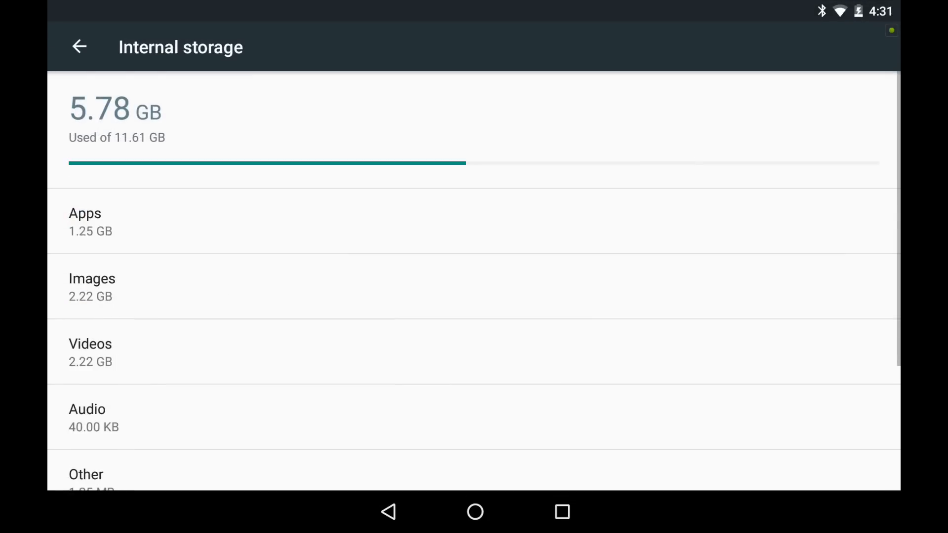
{"action": "left_click", "coordinate": [79, 46]}
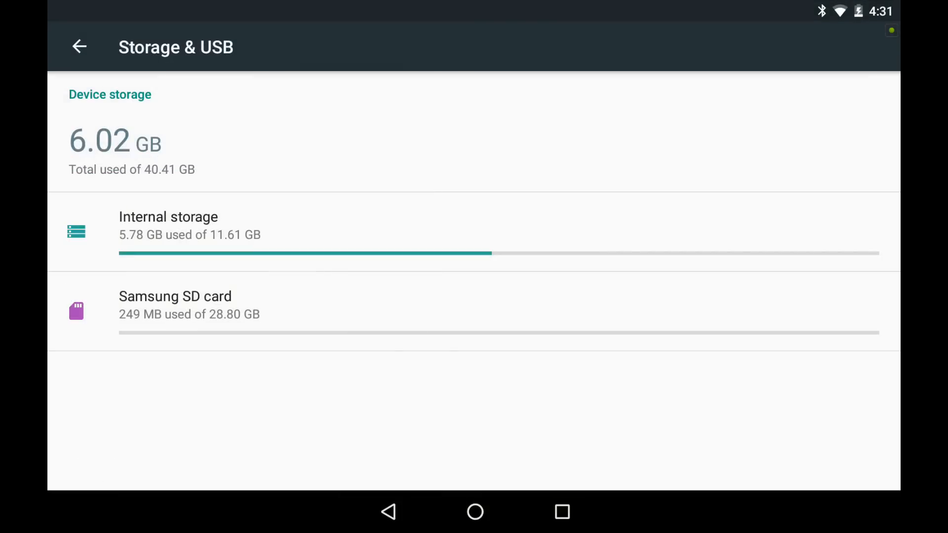
{"action": "left_click", "coordinate": [175, 305]}
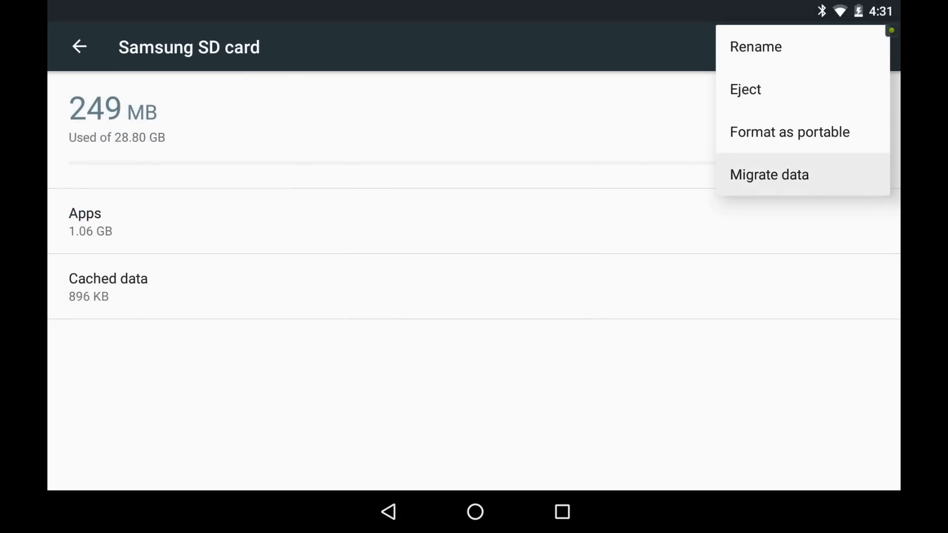
{"action": "left_click", "coordinate": [769, 175]}
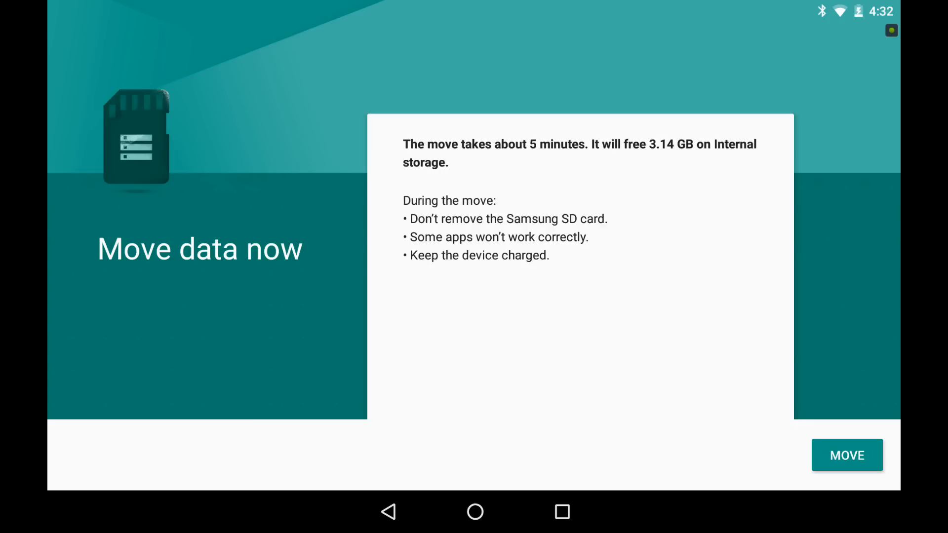
{"action": "left_click", "coordinate": [846, 455]}
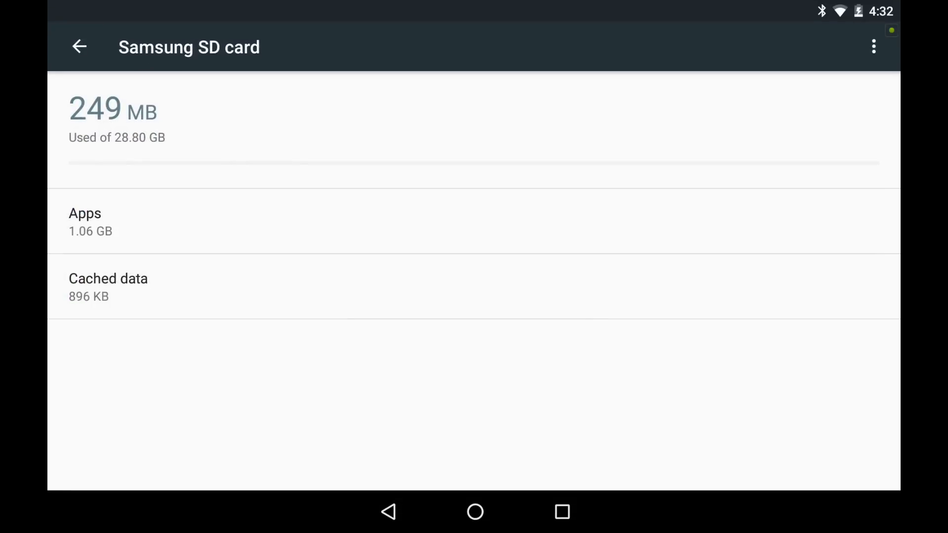
Go to the home screen and pull down the empty notification shade
{"action": "left_click", "coordinate": [85, 221]}
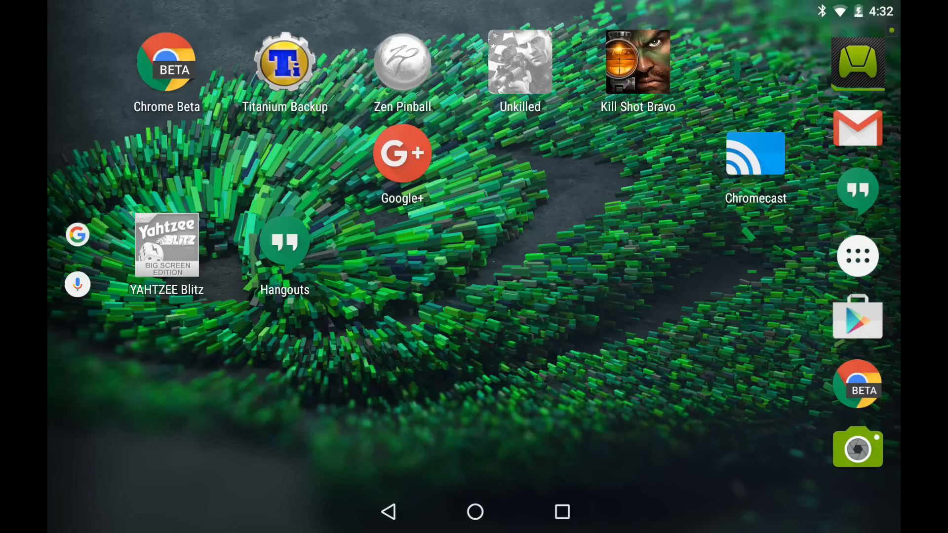
{"action": "left_click", "coordinate": [856, 255]}
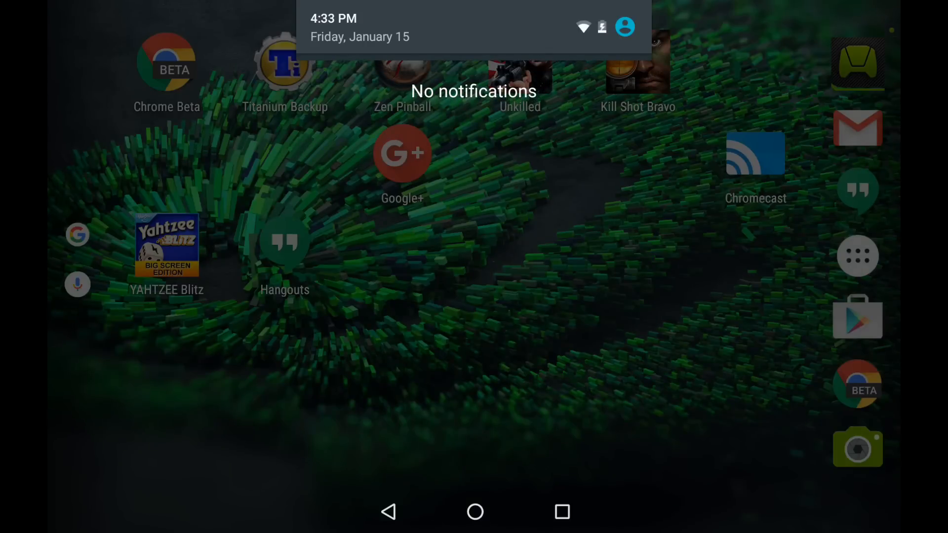
Close the shade, open the All Apps drawer, and return home without launching anything
{"action": "scroll", "scroll_direction": "down", "scroll_amount": 3}
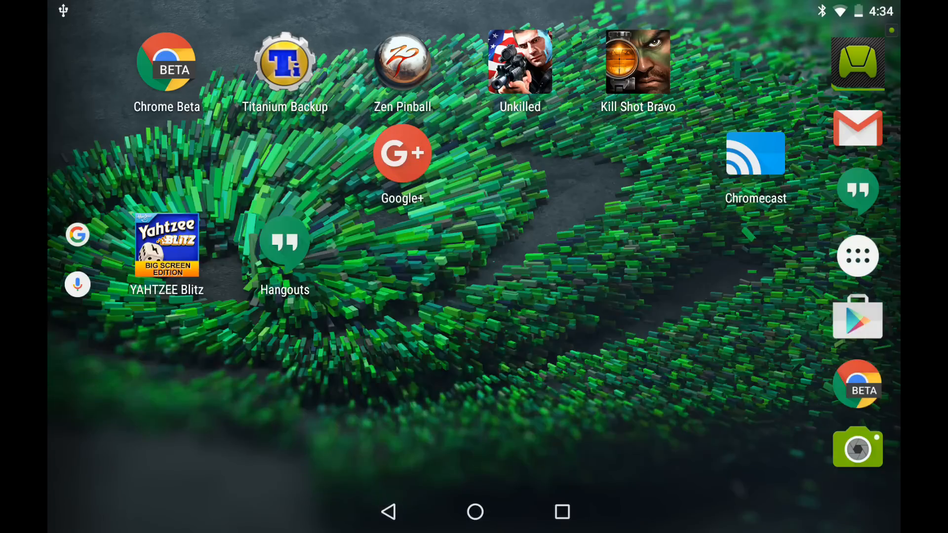
{"action": "left_click", "coordinate": [856, 255]}
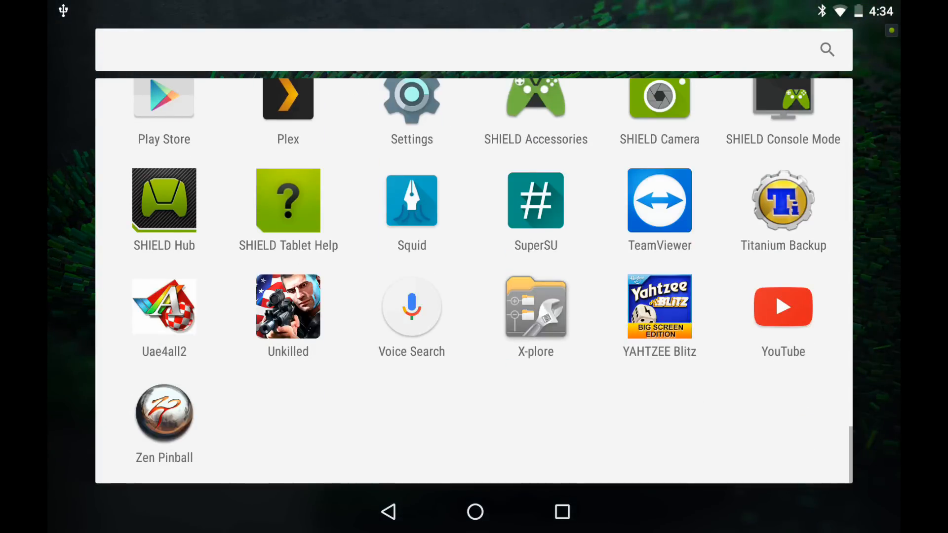
{"action": "left_click", "coordinate": [534, 306]}
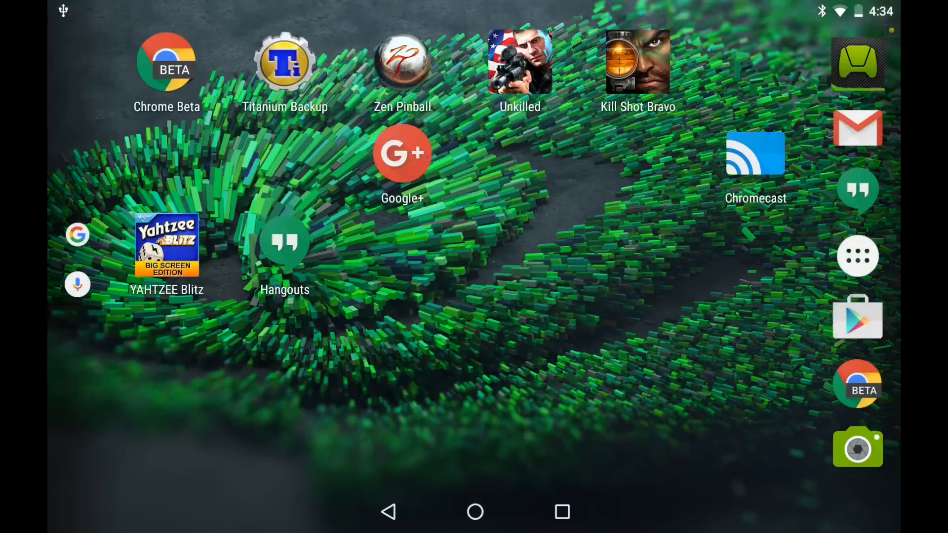
Scroll through X-plore's root and SD card panes, then return to Storage & USB
{"action": "left_click", "coordinate": [858, 65]}
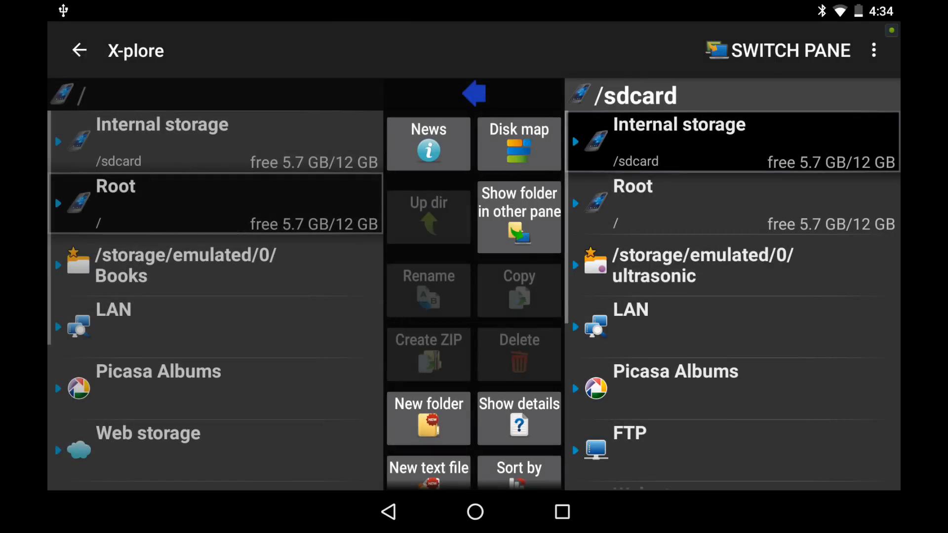
{"action": "scroll", "scroll_direction": "down", "scroll_amount": 3}
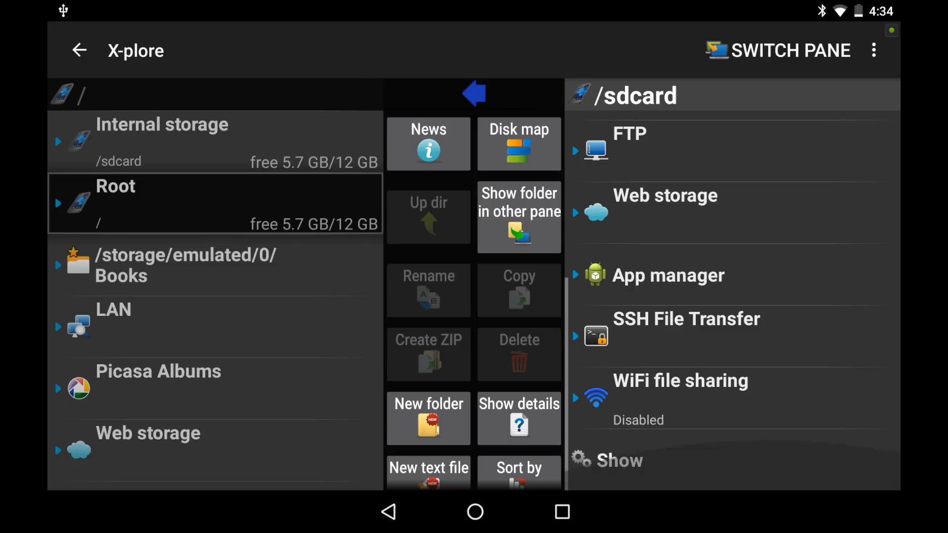
{"action": "left_click", "coordinate": [474, 95]}
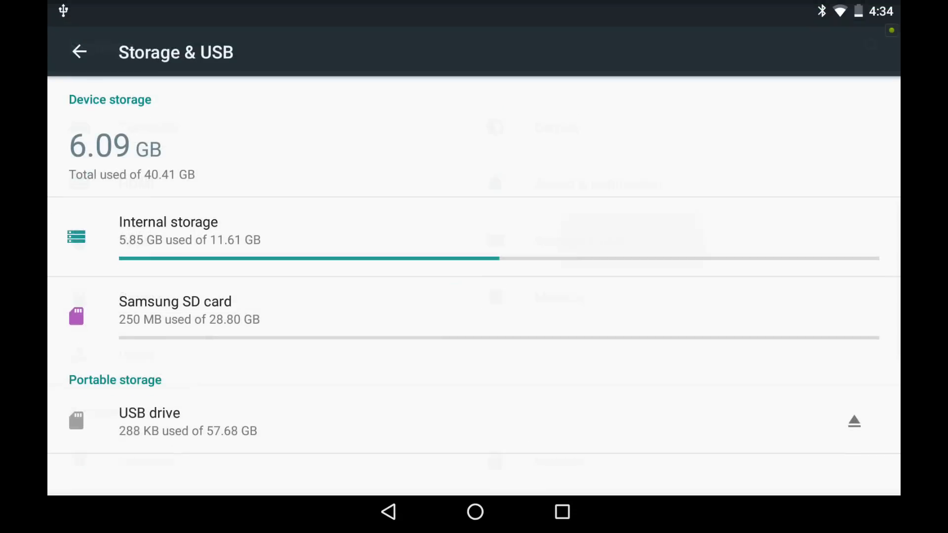
Browse the USB drive's Android and LOST.DIR folders, then choose Format from its storage settings
{"action": "left_click", "coordinate": [149, 421]}
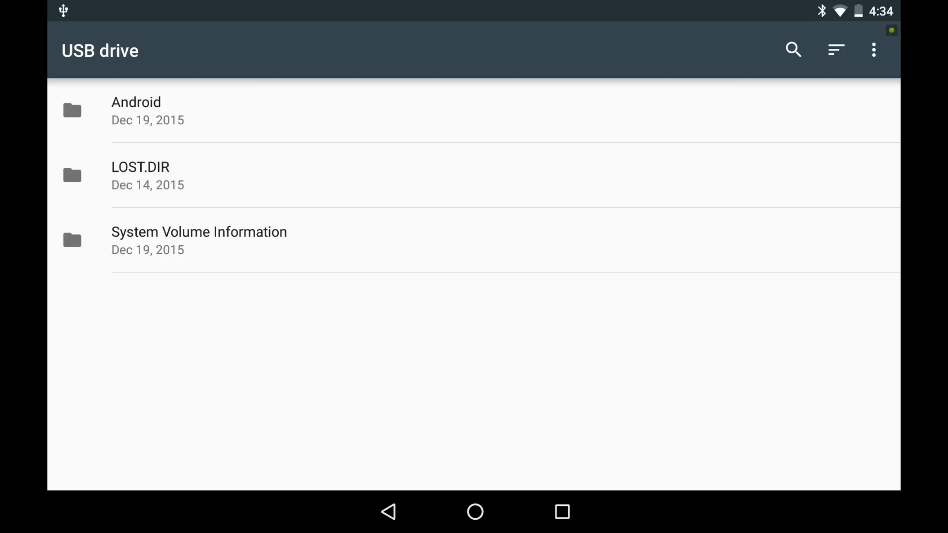
{"action": "left_click", "coordinate": [873, 50]}
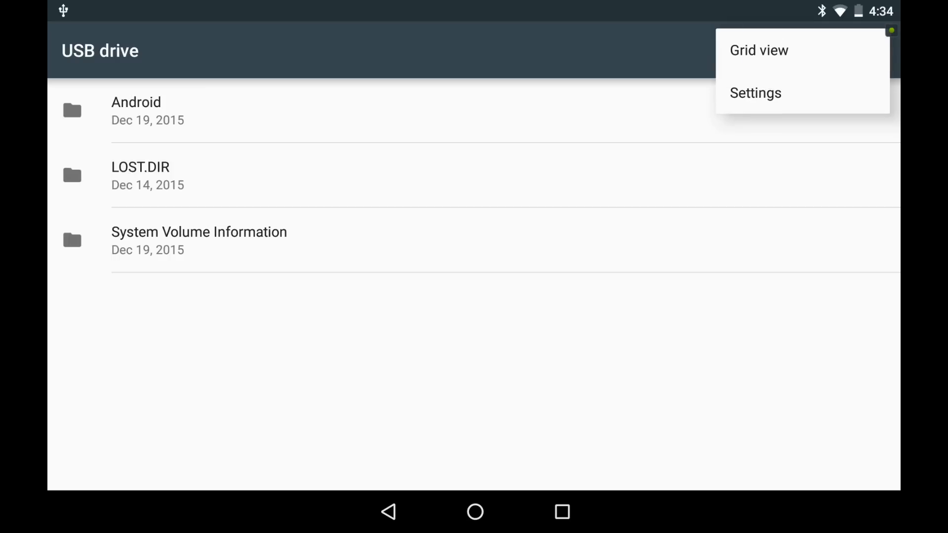
{"action": "left_click", "coordinate": [755, 92]}
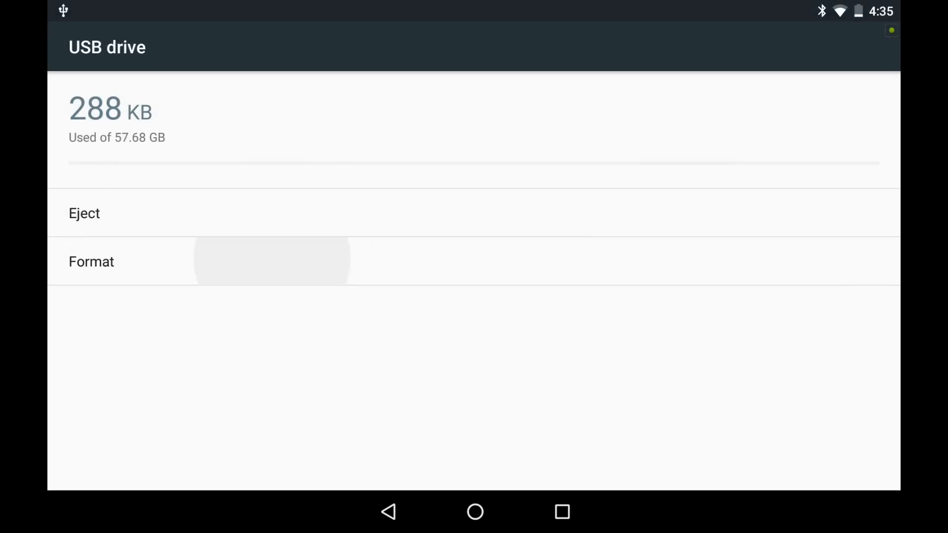
{"action": "left_click", "coordinate": [91, 261]}
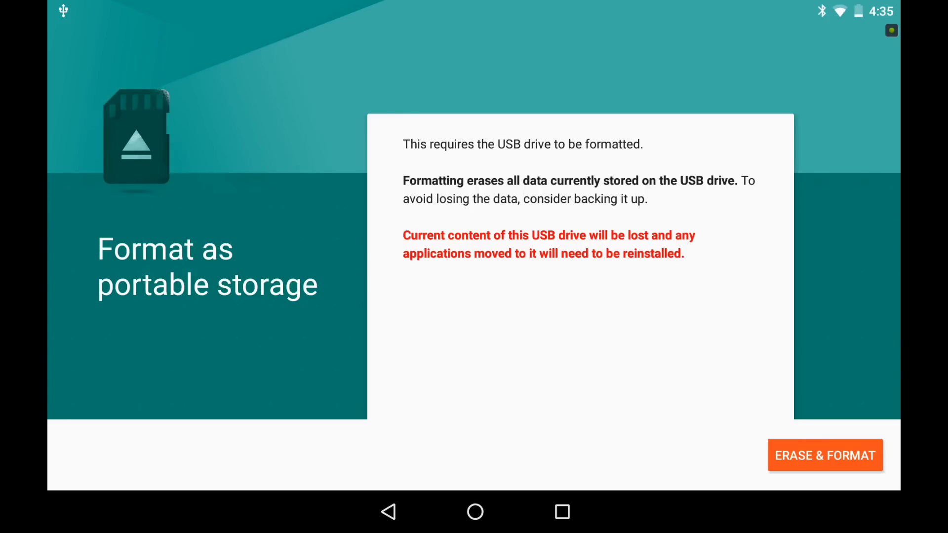
Back out of the USB drive format warning, reaching the 'WD USB drive' erase warning
{"action": "left_click", "coordinate": [825, 455]}
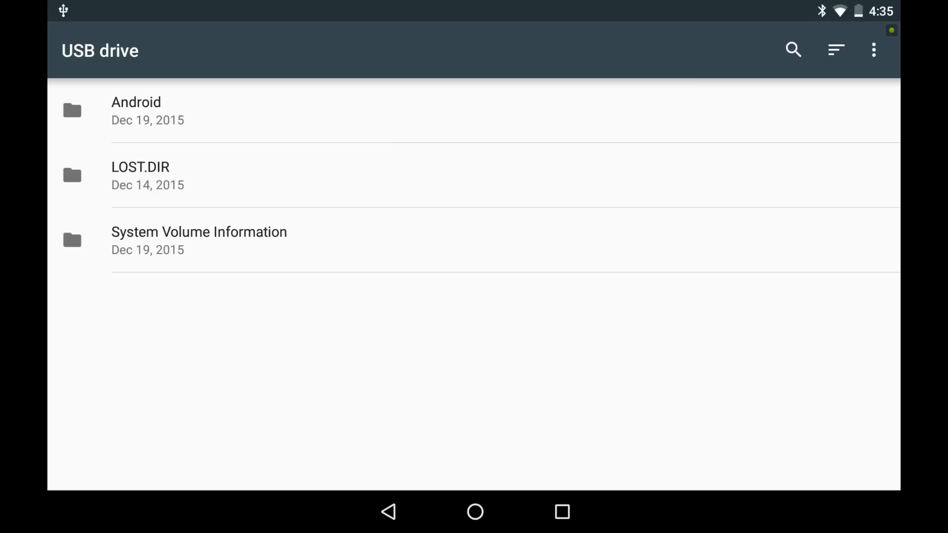
{"action": "left_click", "coordinate": [79, 47]}
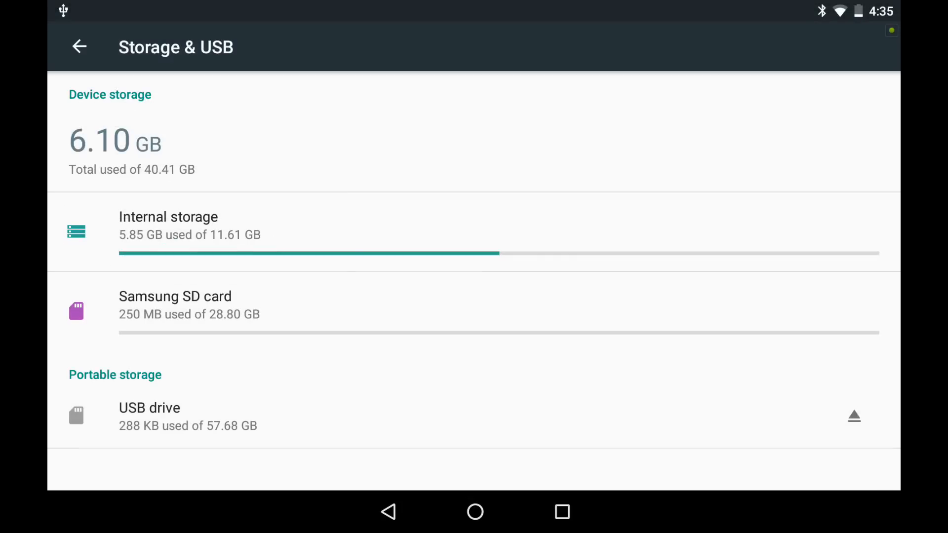
{"action": "left_click", "coordinate": [853, 416]}
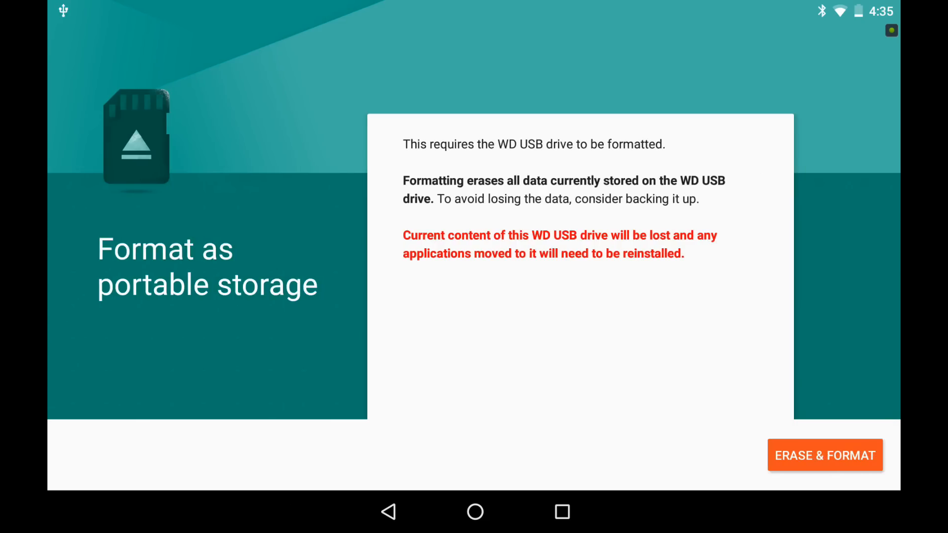
Cancel formatting the WD USB drive, leaving the 0.91 TB Hyperspin drive as portable storage
{"action": "left_click", "coordinate": [824, 455]}
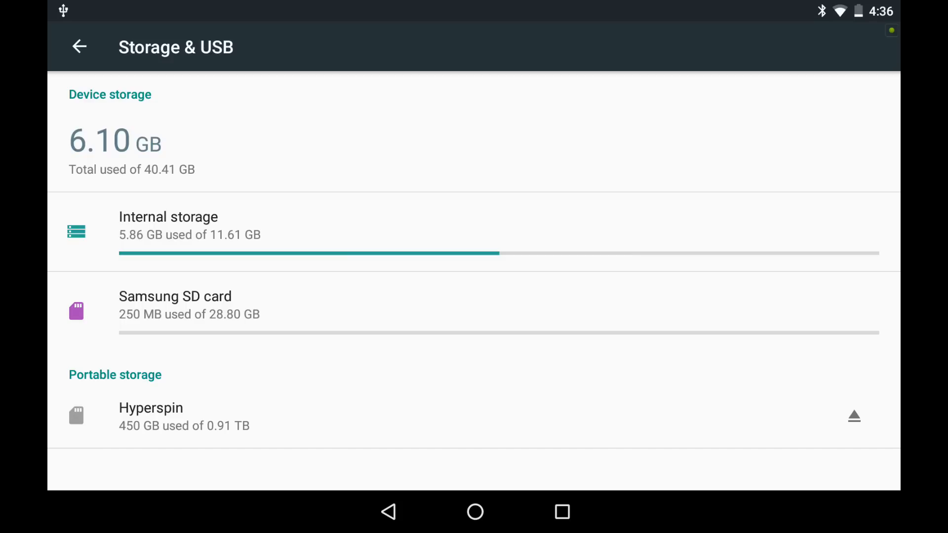
Eject the Samsung SD card from its overflow menu and confirm
{"action": "left_click", "coordinate": [174, 305]}
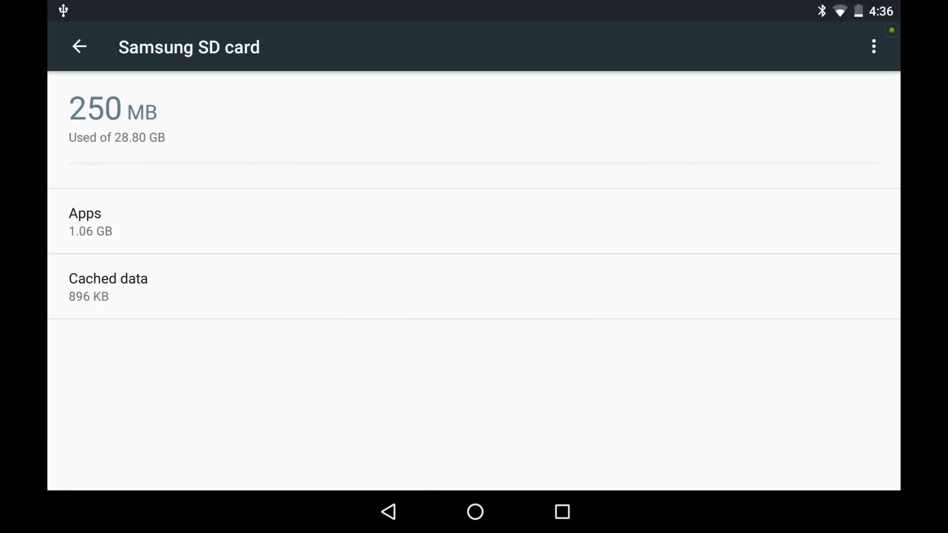
{"action": "left_click", "coordinate": [79, 46]}
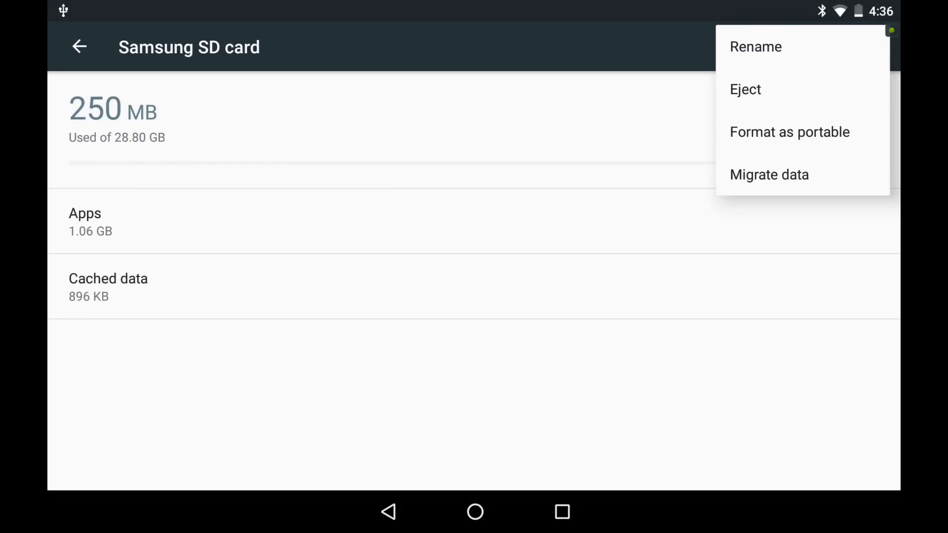
{"action": "left_click", "coordinate": [746, 89]}
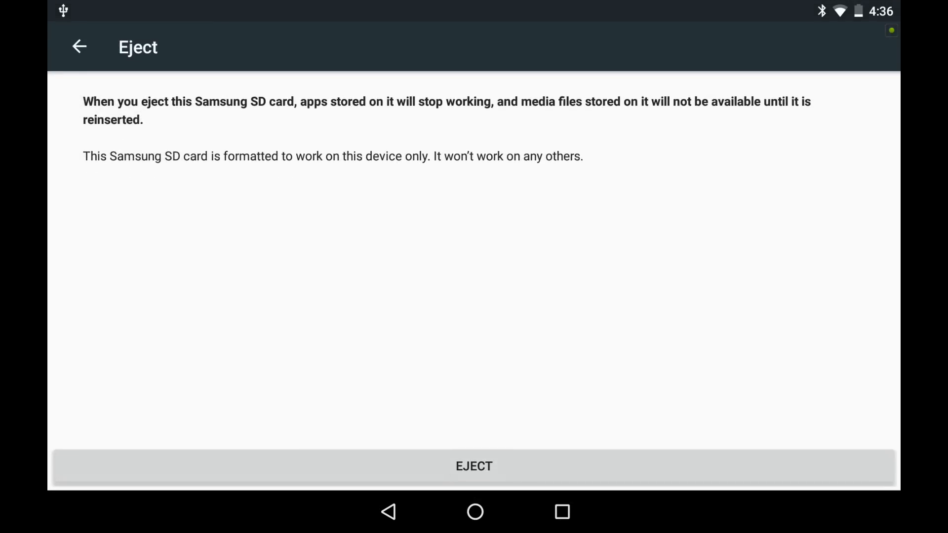
{"action": "left_click", "coordinate": [473, 466]}
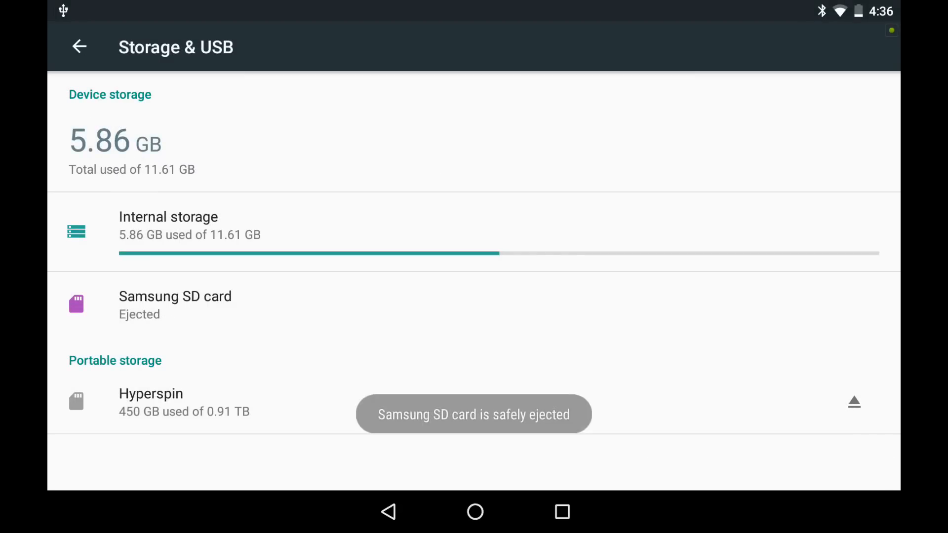
{"action": "left_click", "coordinate": [854, 402]}
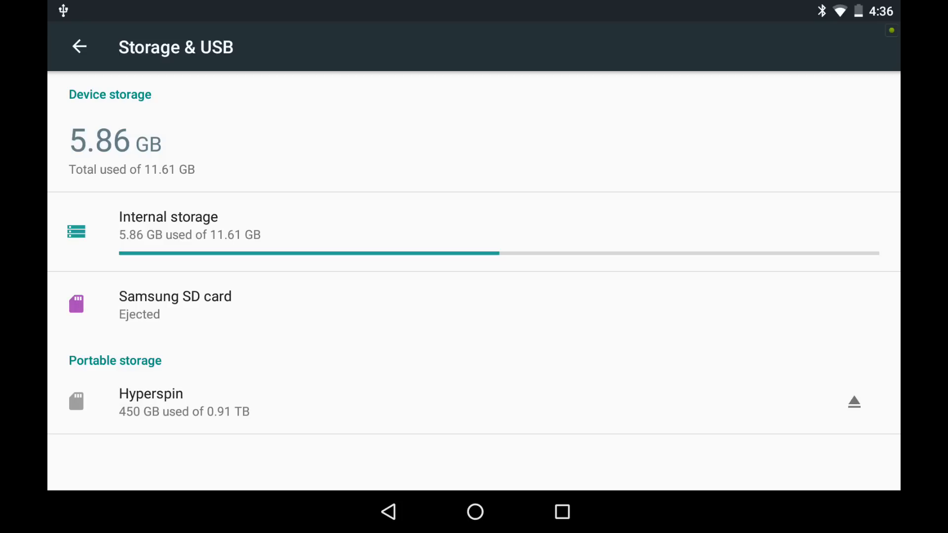
{"action": "left_click", "coordinate": [150, 393]}
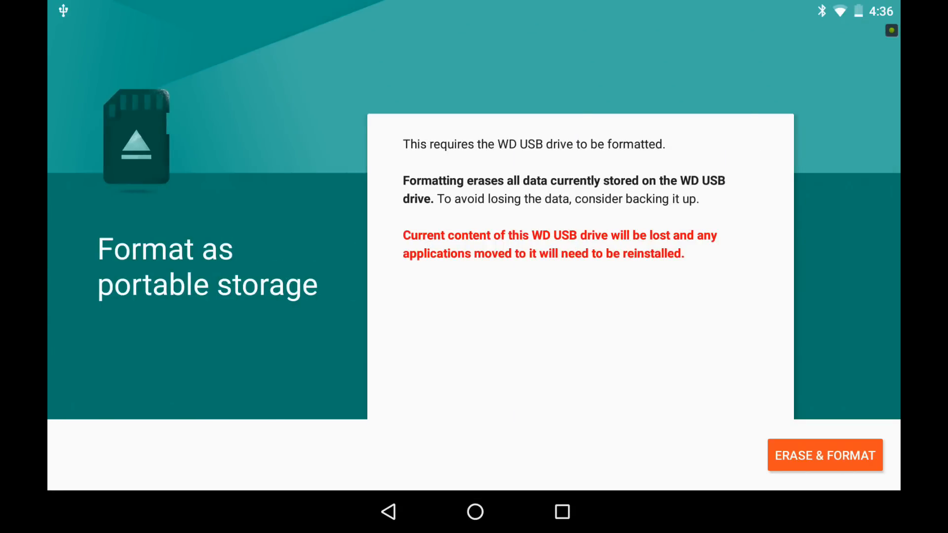
{"action": "left_click", "coordinate": [824, 456]}
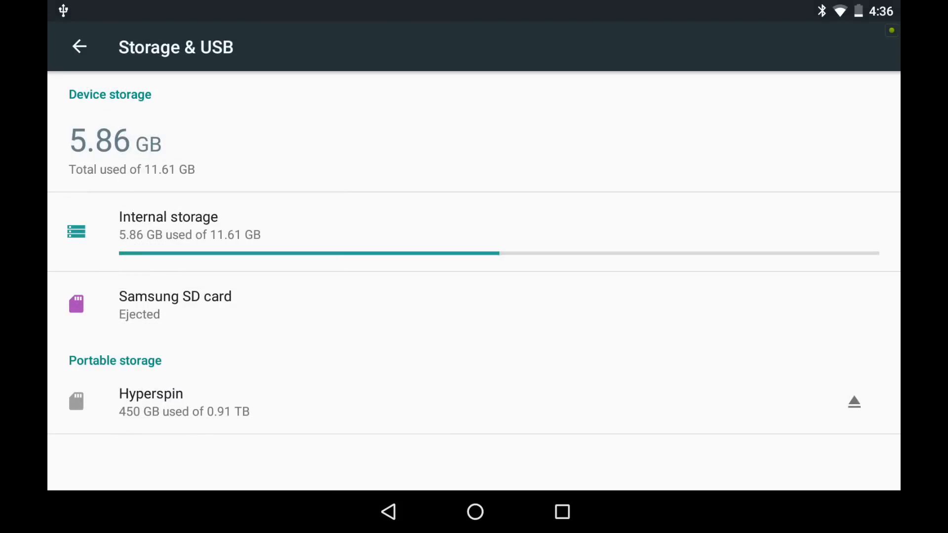
{"action": "left_click", "coordinate": [854, 401]}
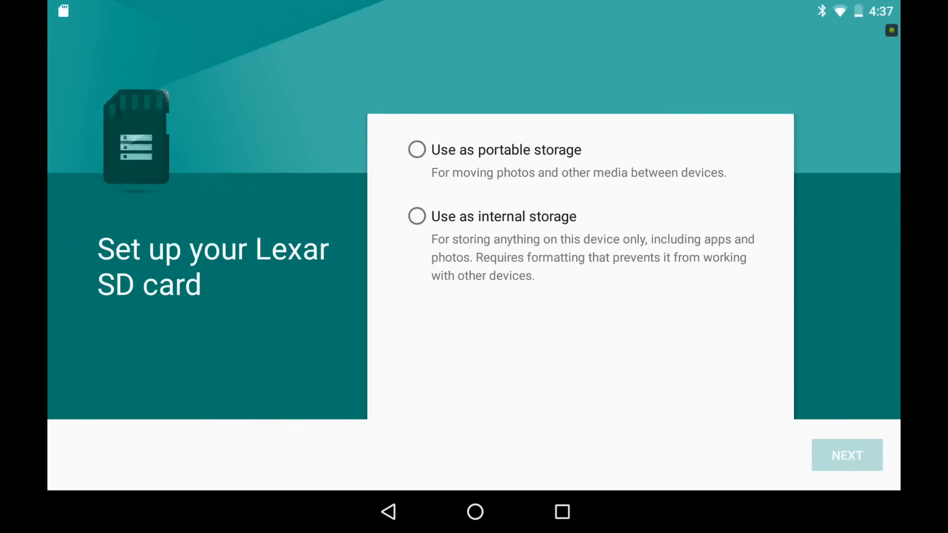
Choose internal storage for the Lexar SD card and start its erase and format
{"action": "left_click", "coordinate": [416, 216]}
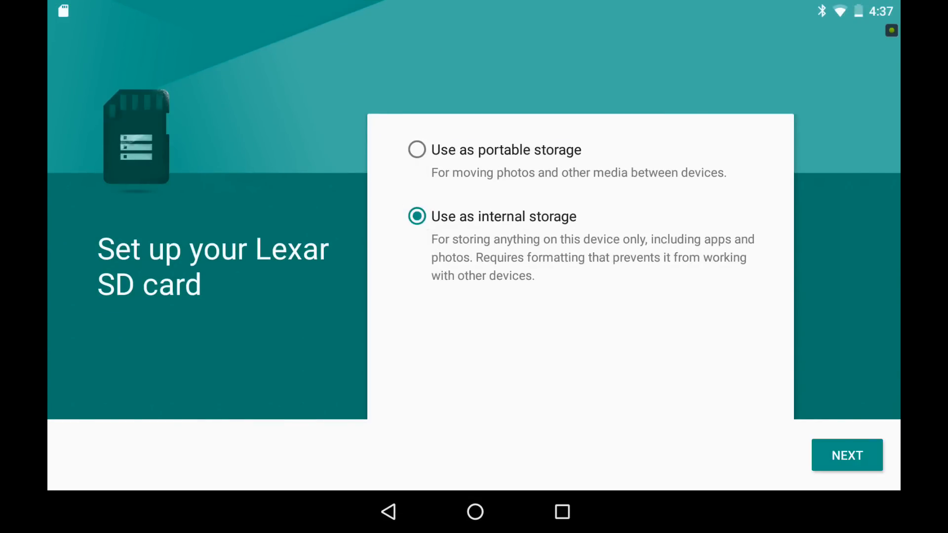
{"action": "left_click", "coordinate": [846, 455]}
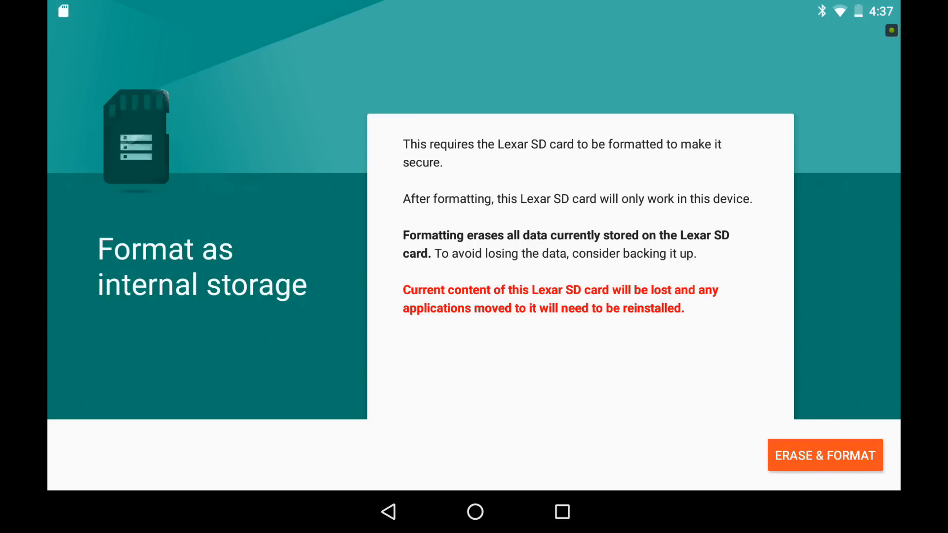
{"action": "left_click", "coordinate": [824, 455]}
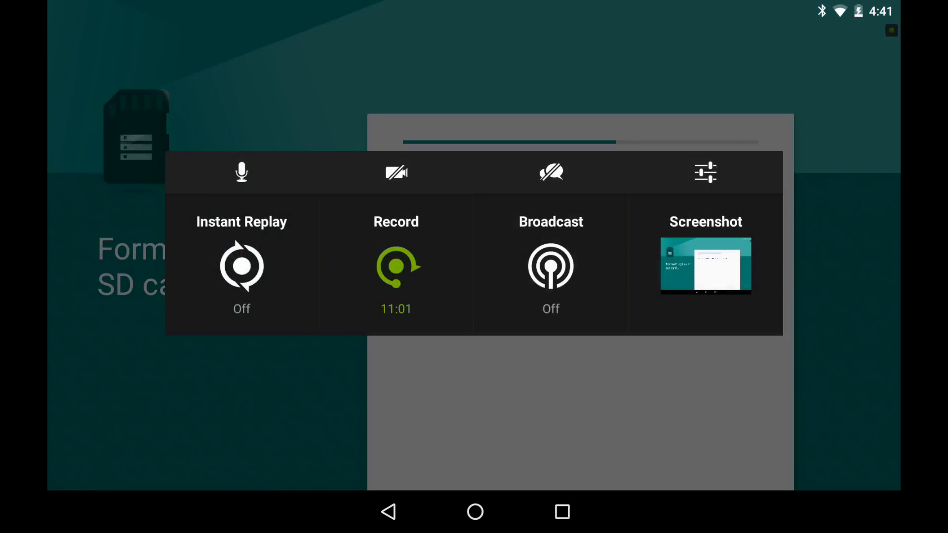
Reveal the Stop and Stop and share options on the Record tile
{"action": "left_click", "coordinate": [396, 266]}
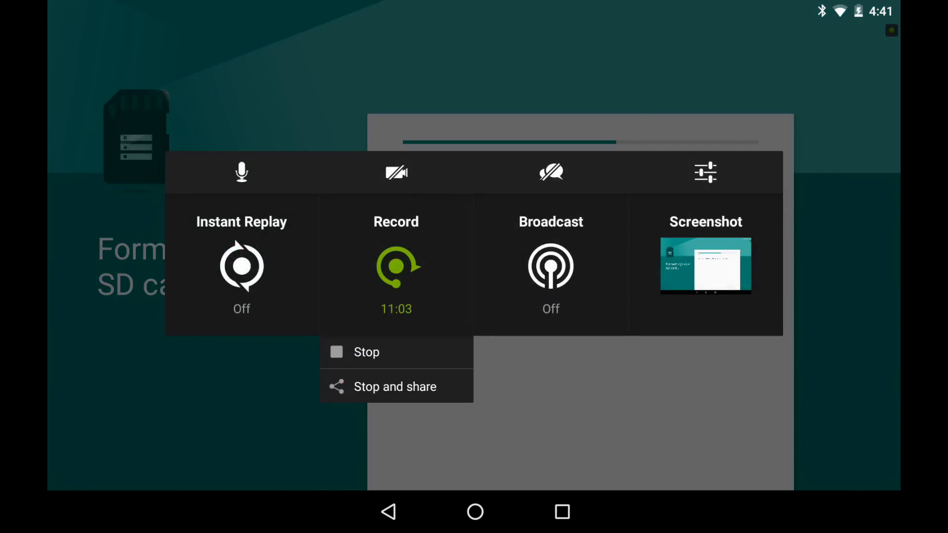